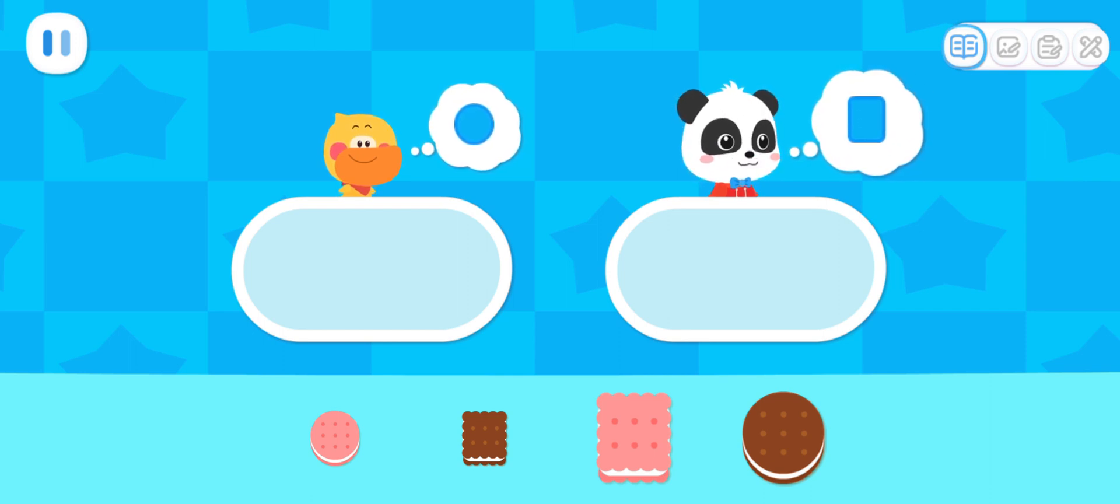
Step: Give the duck its round cookie and the white mouse its pink square cookie
drag(780, 436, 326, 264)
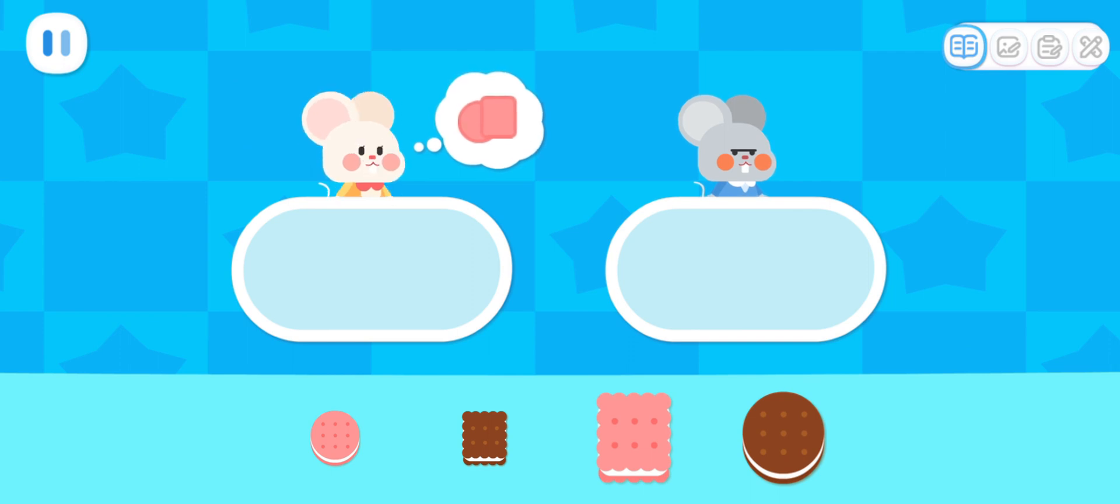
drag(335, 436, 326, 267)
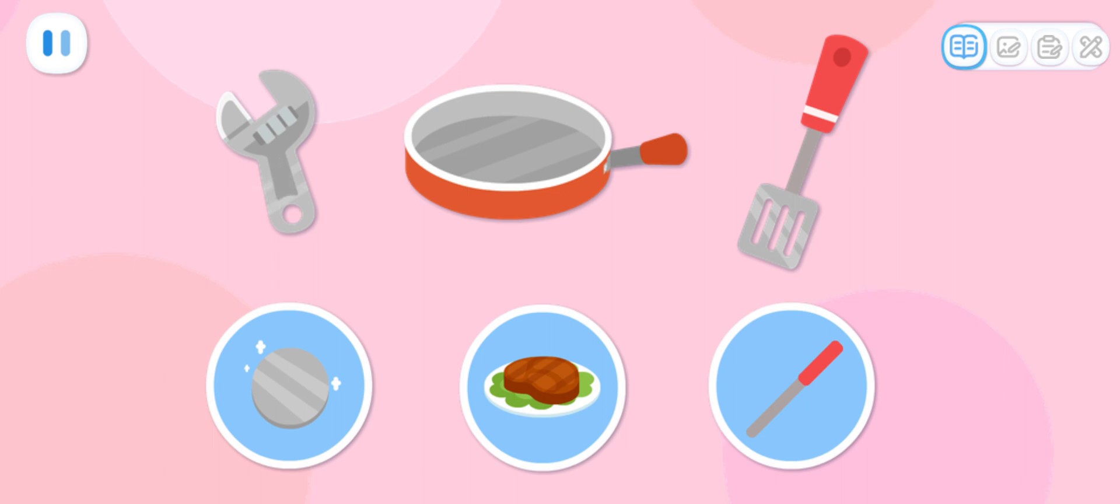
Step: Answer that the wrench, frying pan and spatula are made of shiny metal
click(536, 385)
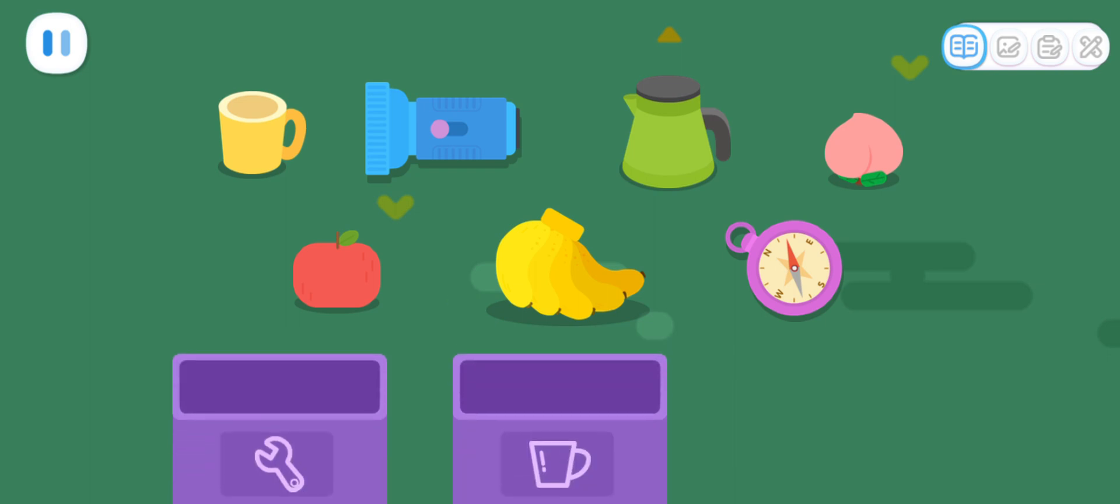
Step: Drop a scattered object into its matching tool or cup box
drag(439, 128, 279, 347)
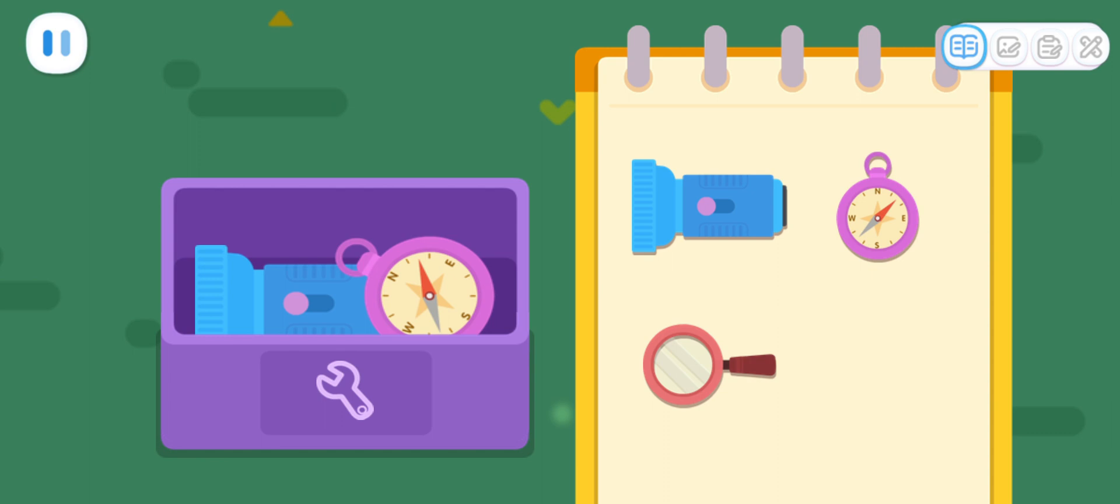
Step: Confirm the tool box holds the flashlight and compass and the cup box the mug and kettle
click(693, 372)
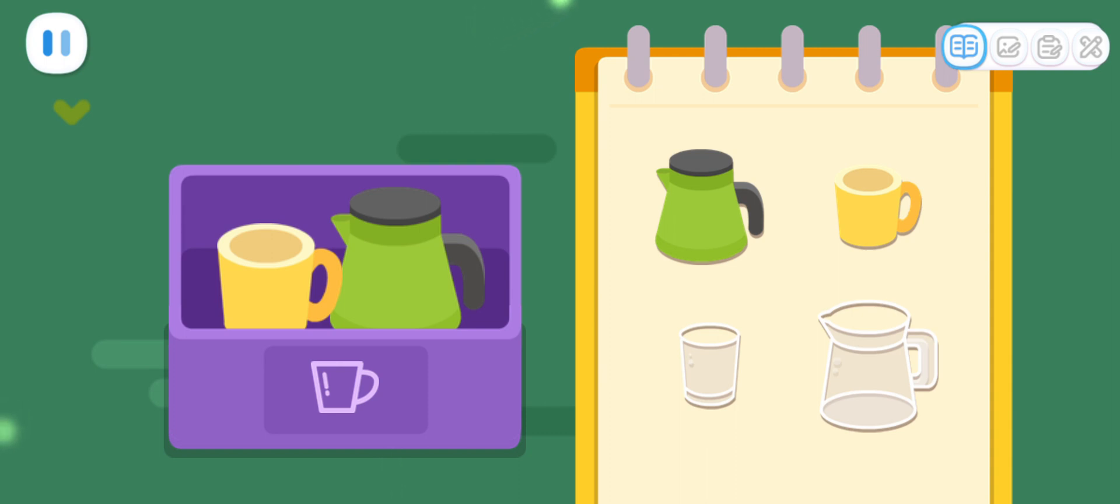
click(707, 366)
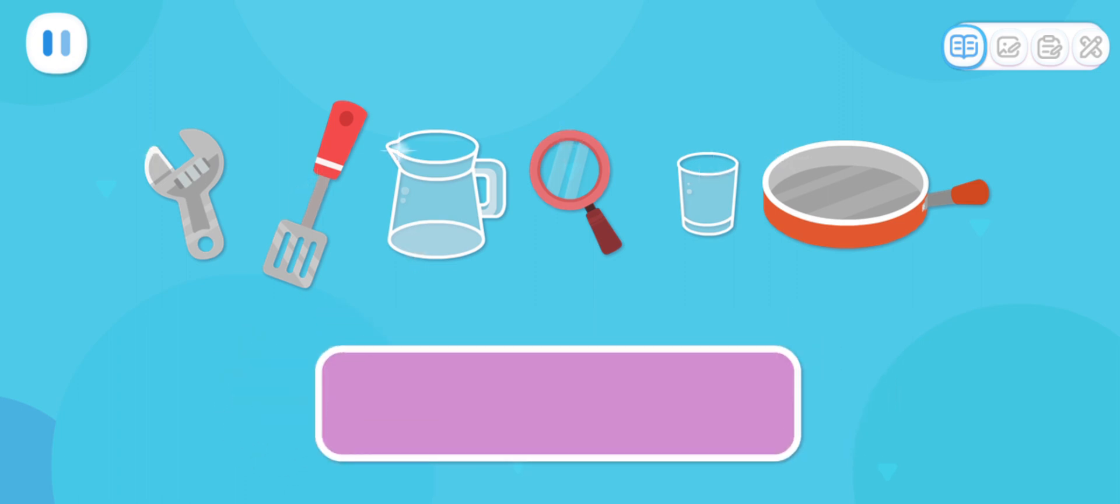
Step: Move an object onto the purple bar and choose the material the group is made of
drag(875, 200, 542, 403)
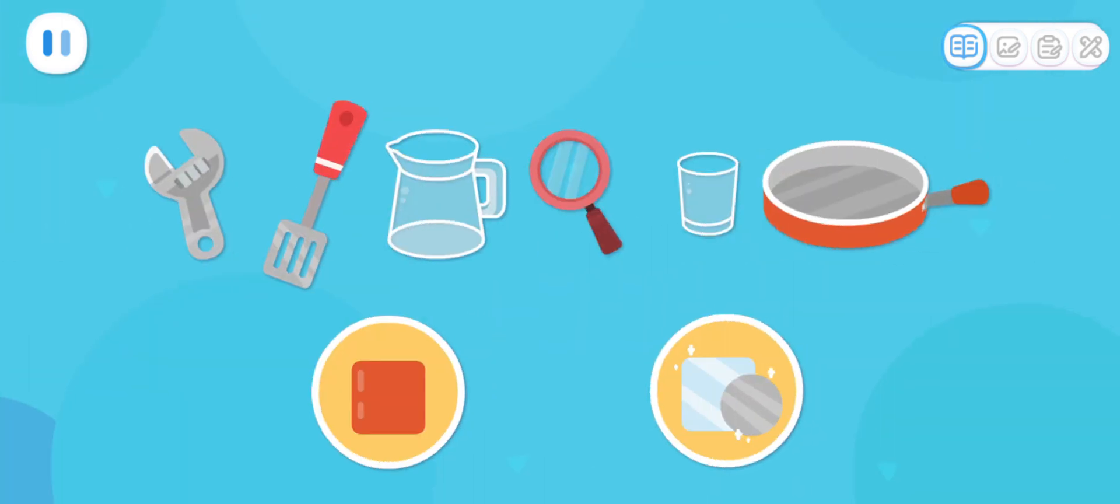
click(387, 396)
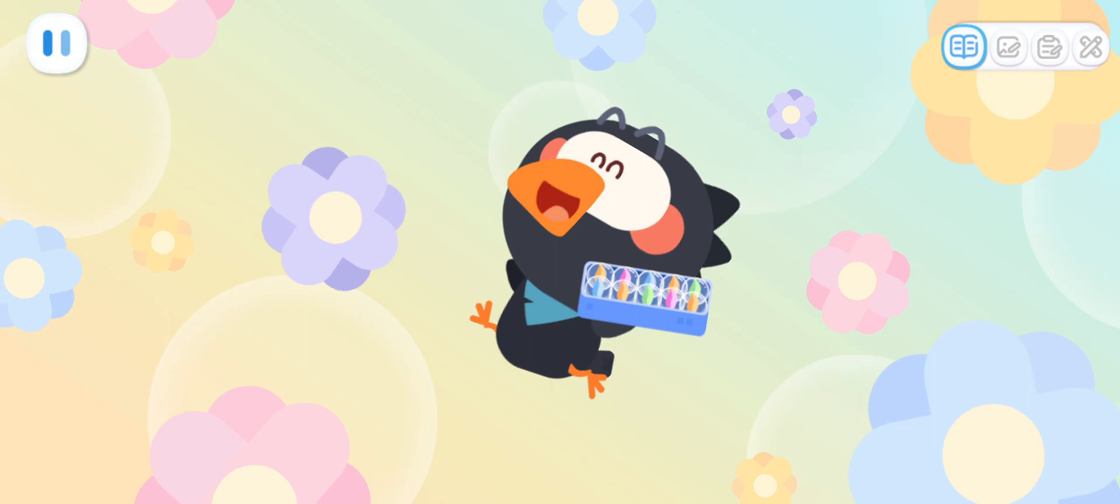
Step: Leave the penguin's marble-tray celebration and move on to the next game
click(1047, 47)
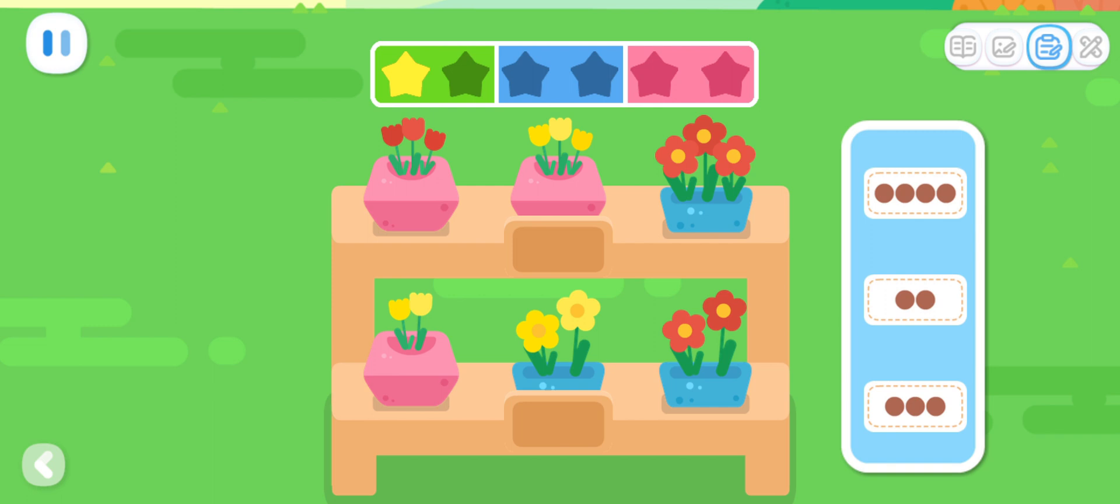
Step: Place a dot-count label on the flower shelf with the matching number of flowers
drag(914, 407, 558, 246)
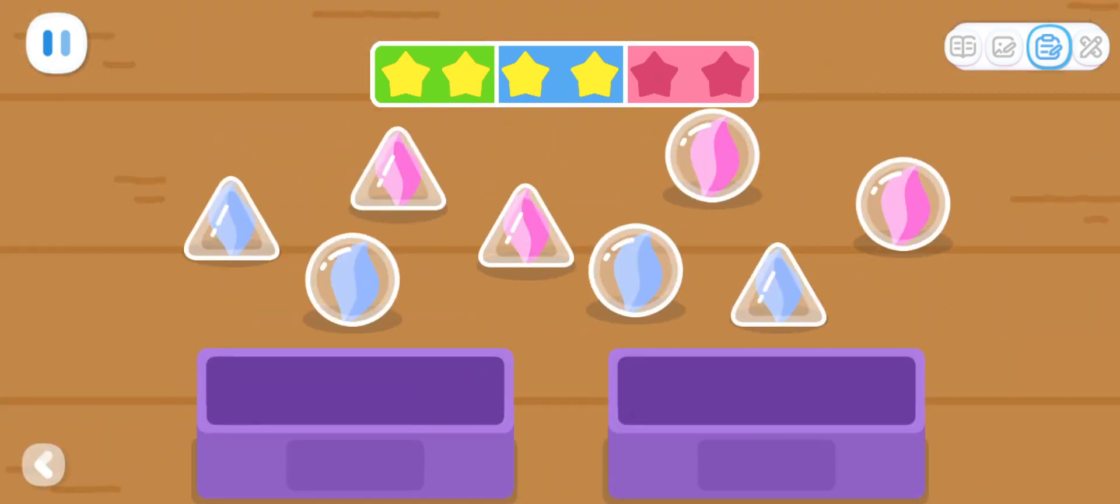
Step: Drop a marble into its matching colour box and continue to the next game
drag(634, 275, 242, 397)
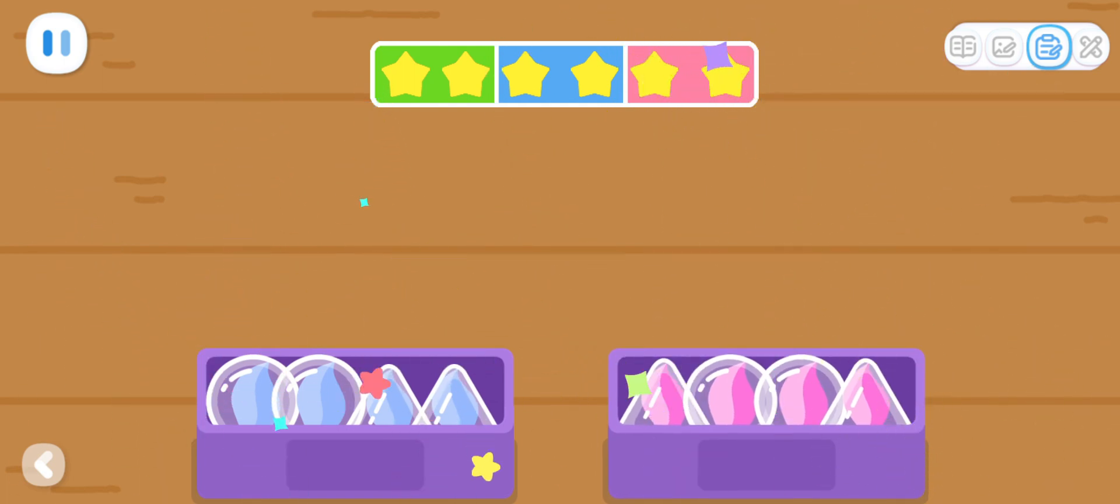
click(1088, 47)
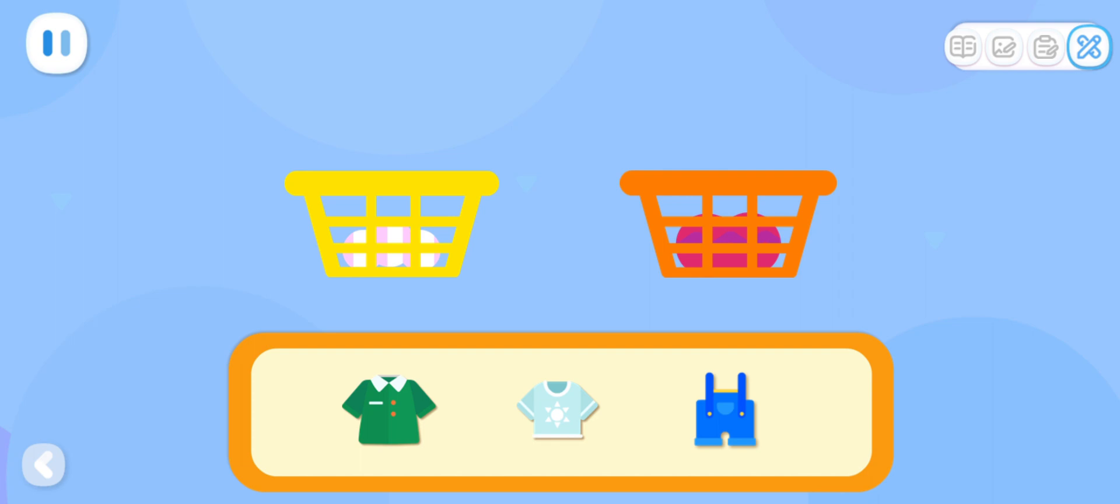
Step: Put the blue overalls in the orange basket and sort another garment into a basket
drag(726, 410, 727, 236)
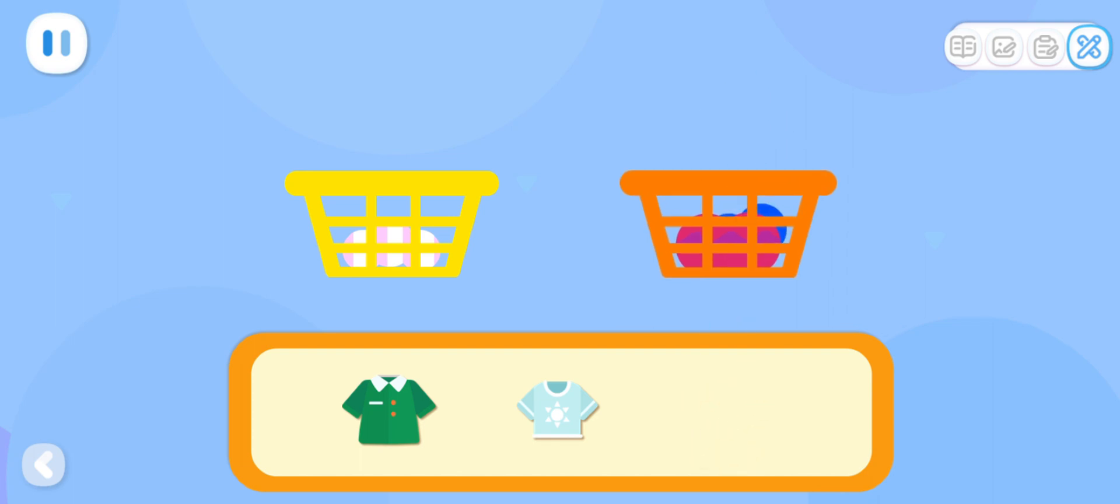
drag(388, 409, 724, 143)
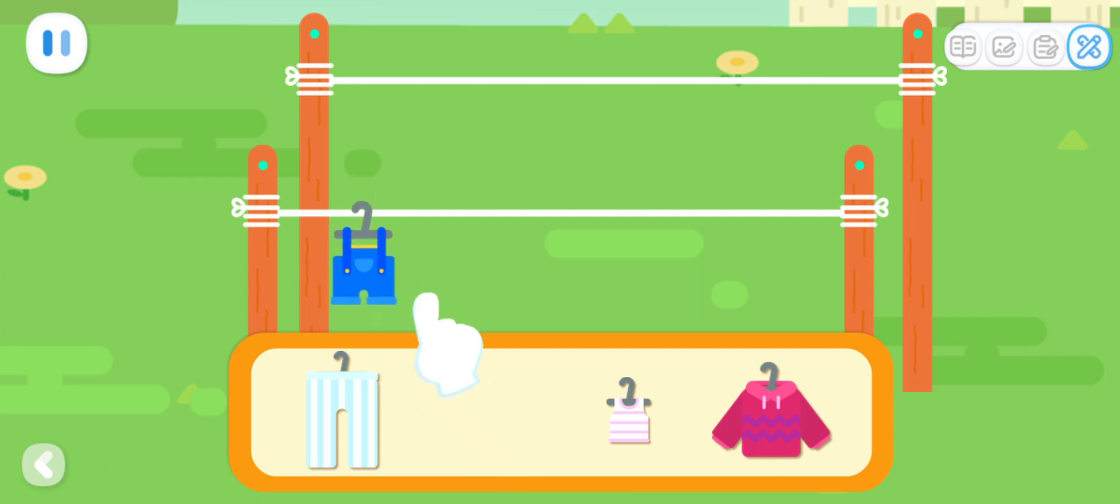
Step: Hang the striped trousers on the upper line and the striped tank top on a clothesline
drag(340, 410, 550, 171)
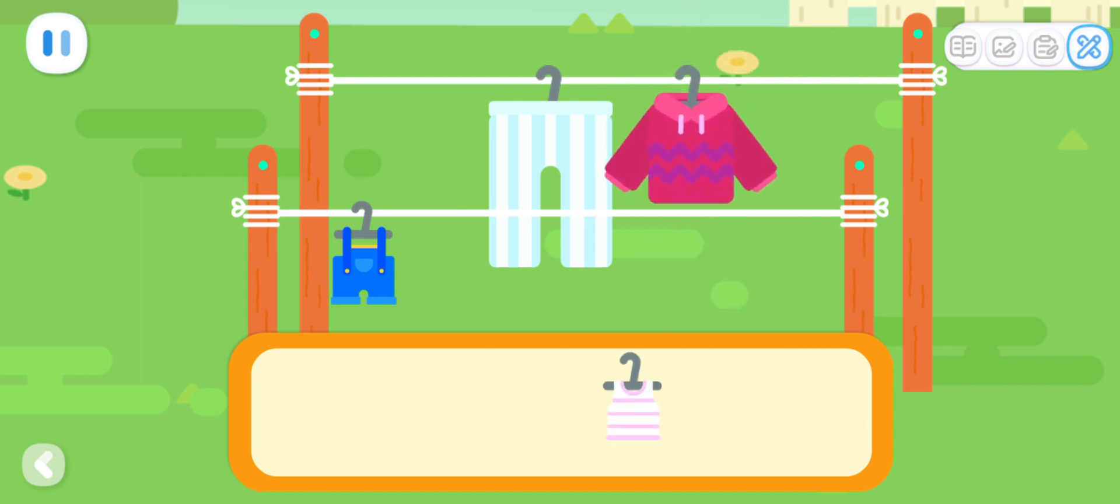
drag(630, 400, 500, 250)
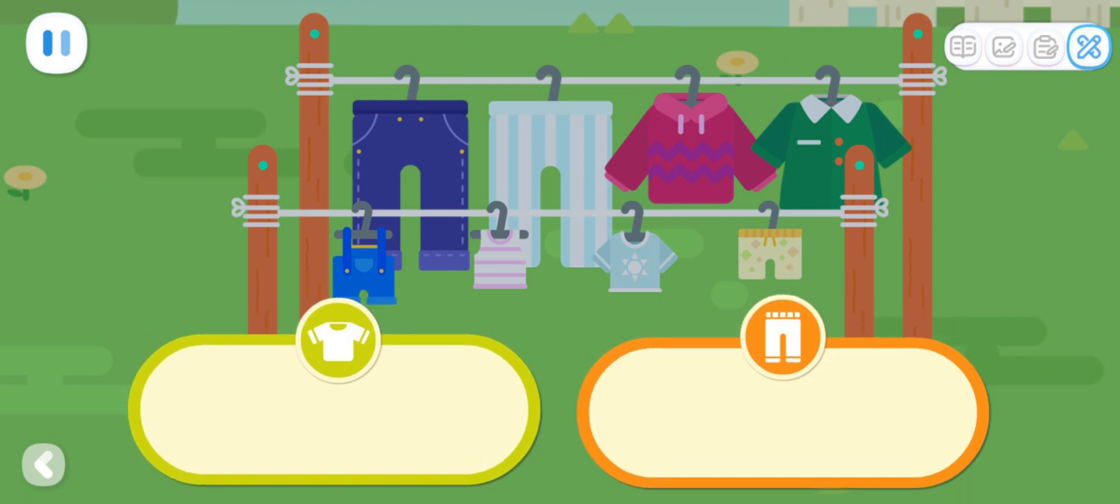
Step: Move the light blue sun T-shirt from the clothesline into the tops tray
drag(638, 256, 435, 417)
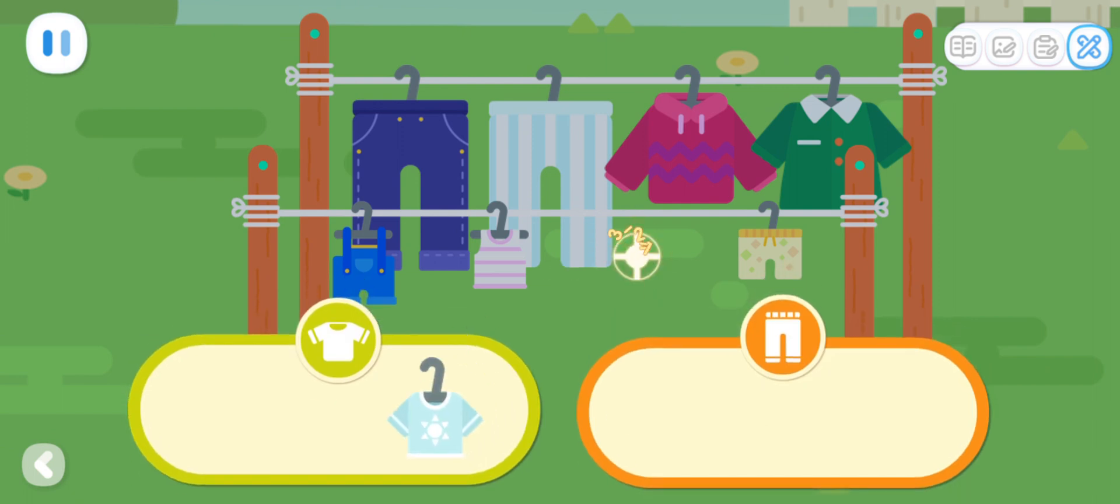